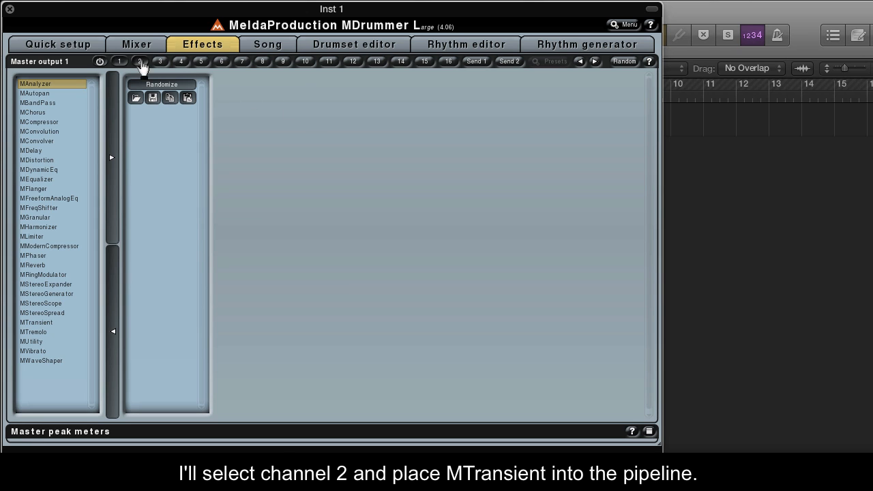
- Load MTransient on output channel 2's chain and MWaveShaper on output channel 3's chain
click(139, 61)
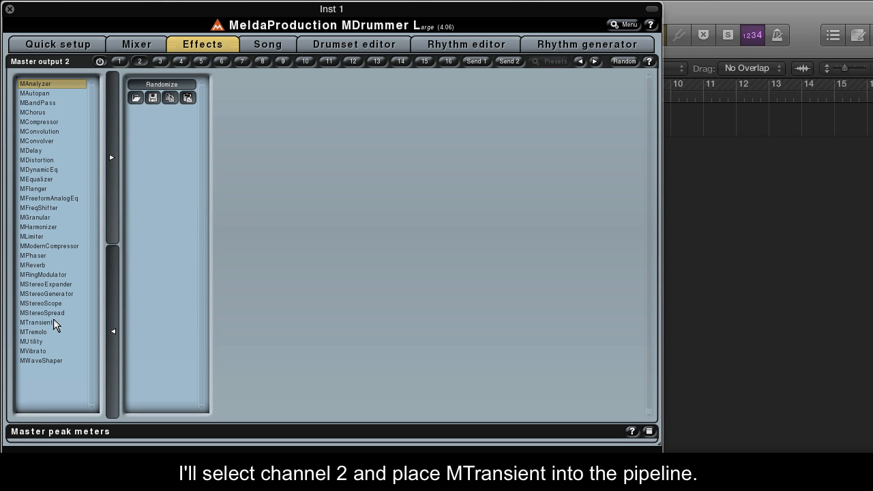
double_click(36, 322)
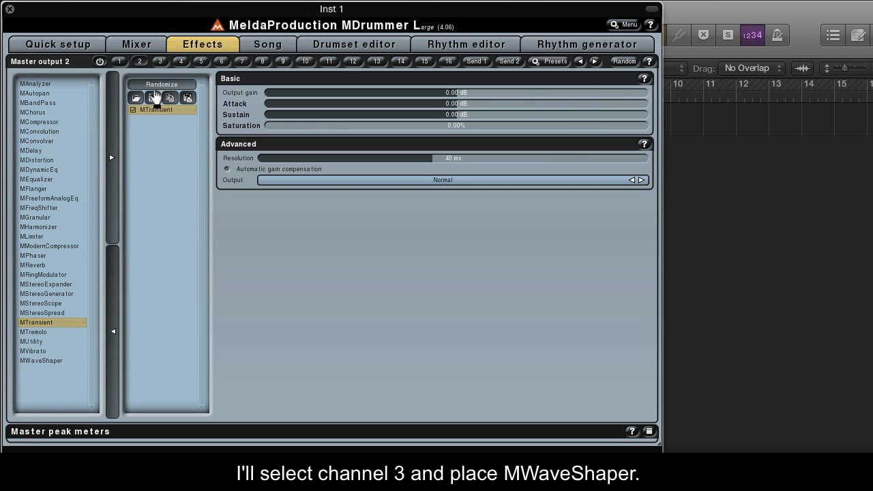
click(161, 62)
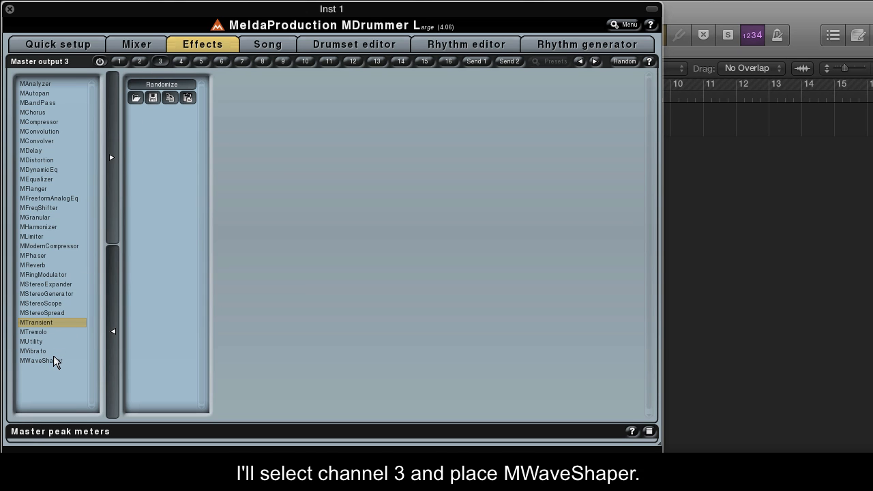
double_click(39, 360)
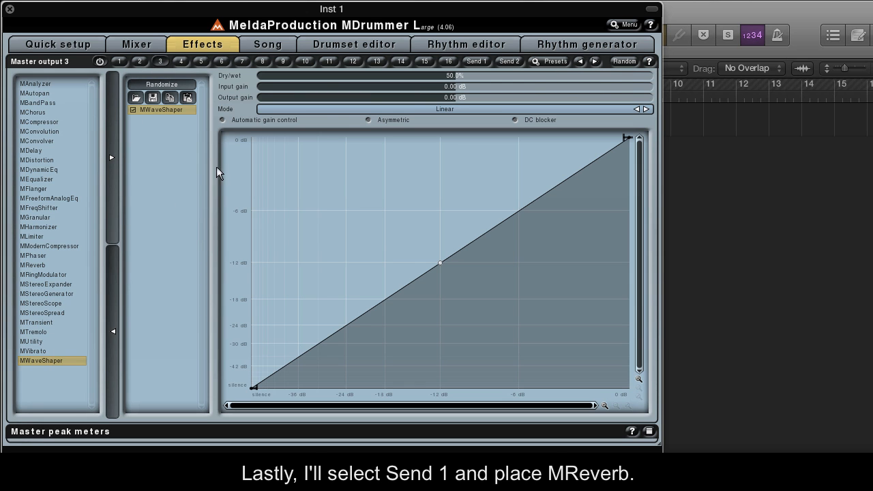
- Add a 100% wet MReverb on Send 1 routed to output channel 4
click(476, 61)
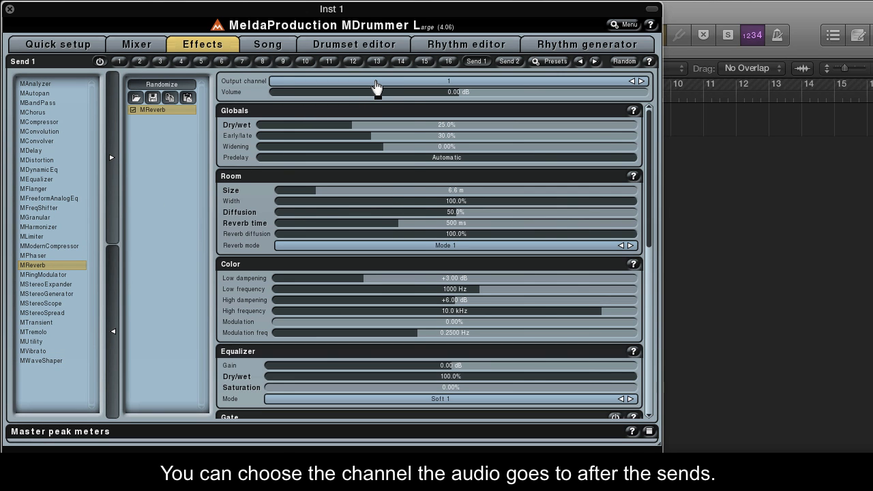
click(447, 82)
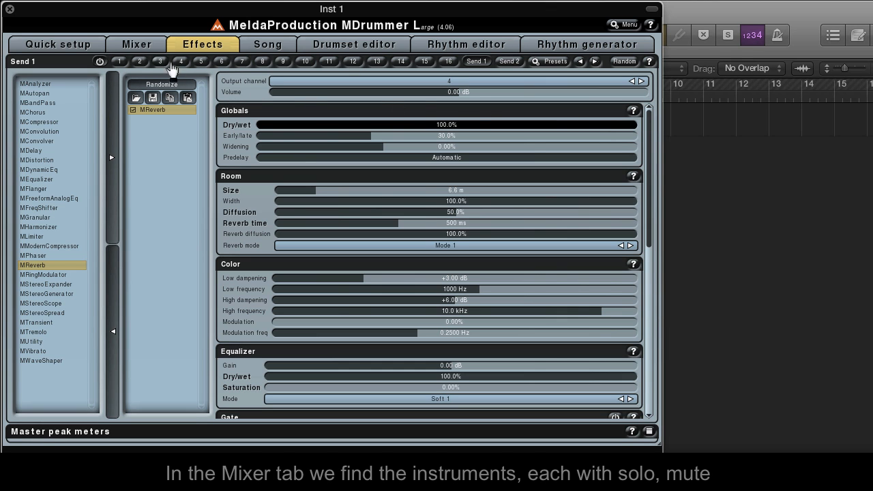
- In the Mixer, set Bass drum 1's channel to 2 and Snare drum 1's channel to 3
click(136, 43)
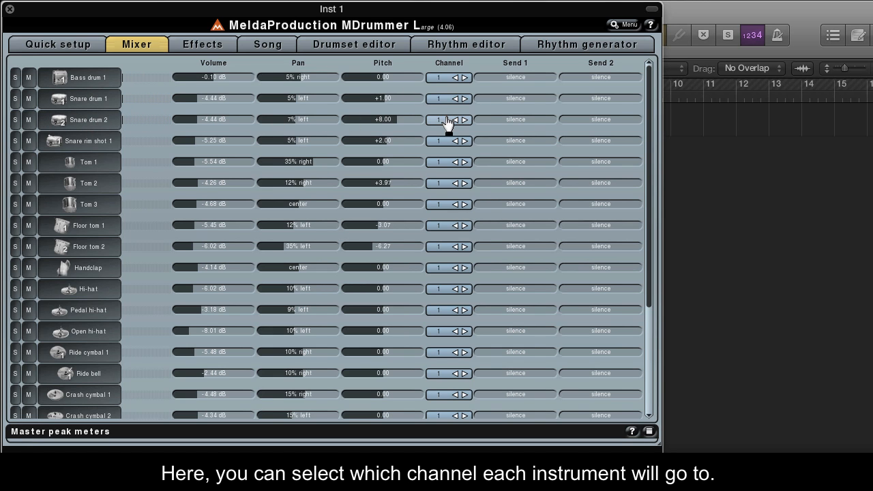
click(445, 120)
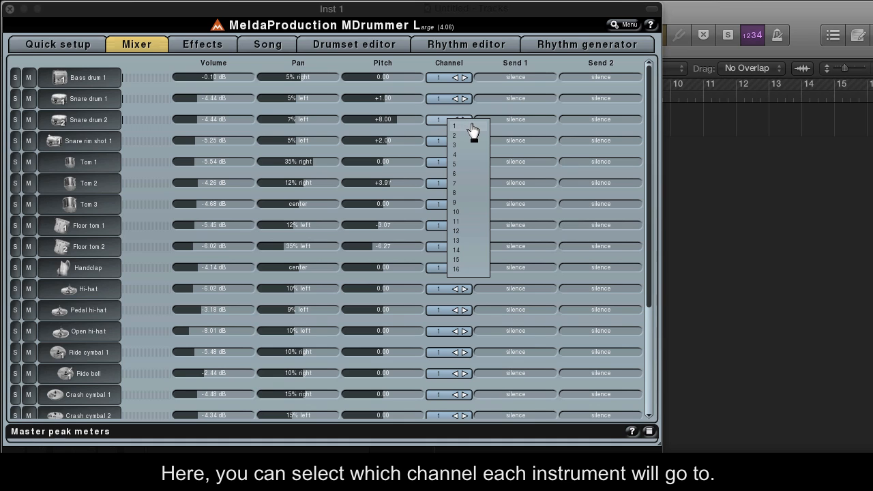
click(449, 120)
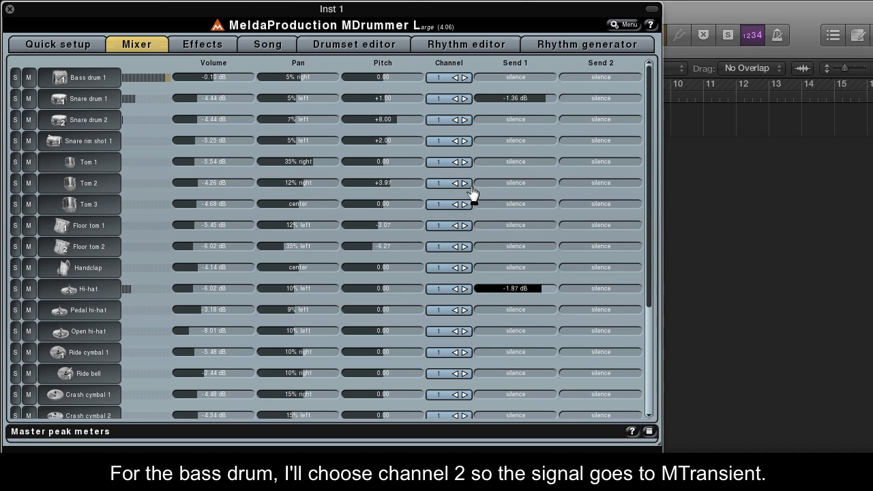
click(447, 76)
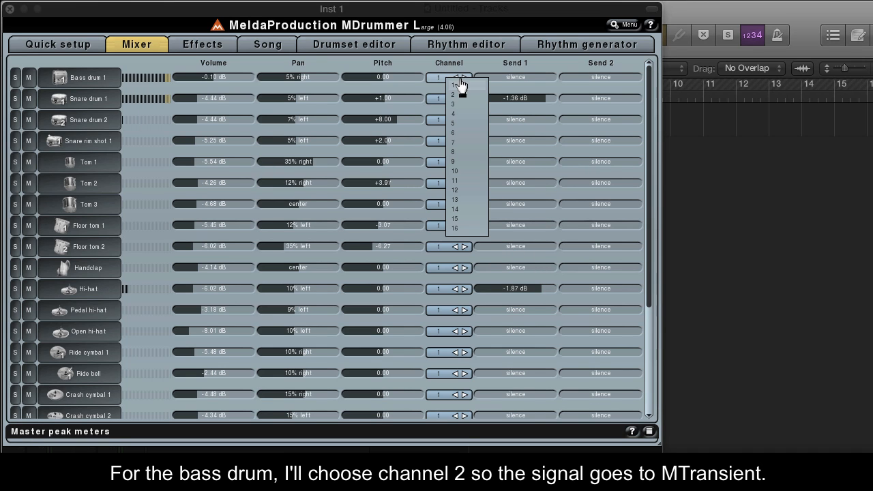
click(453, 94)
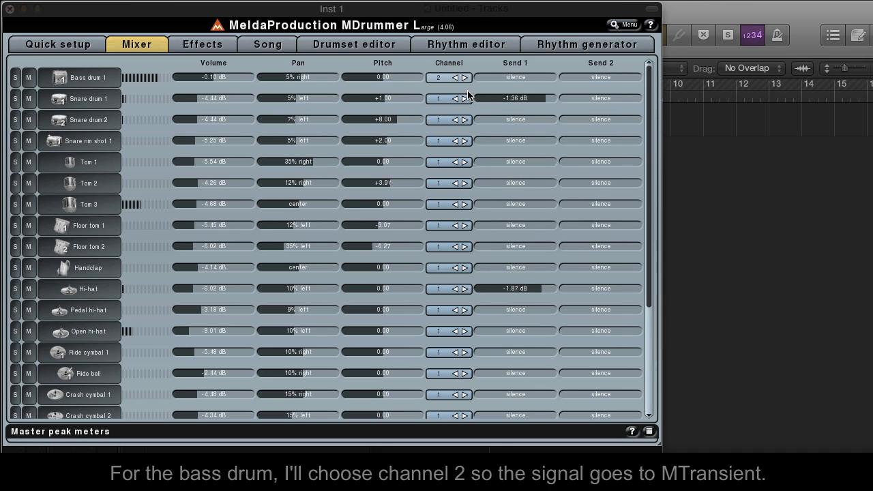
click(440, 98)
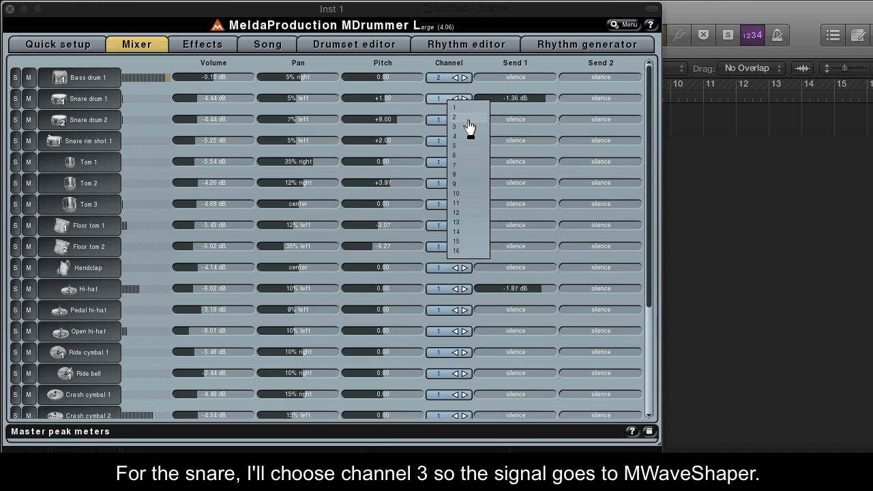
click(455, 126)
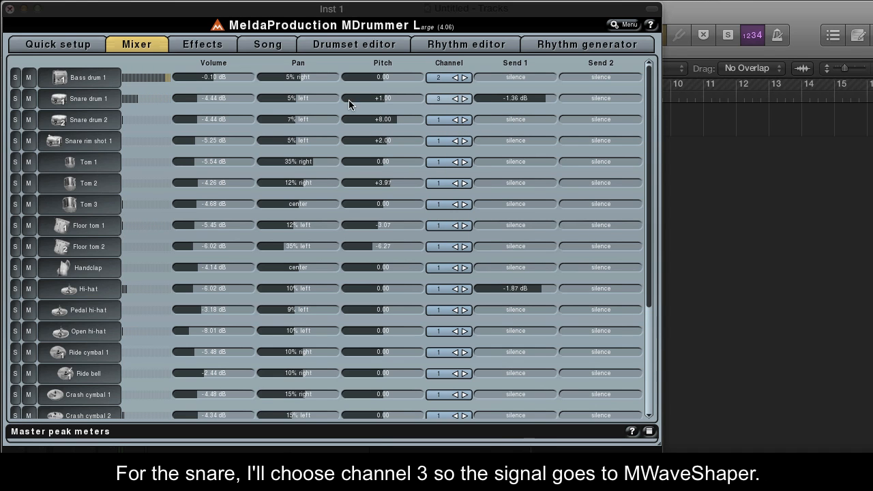
click(202, 44)
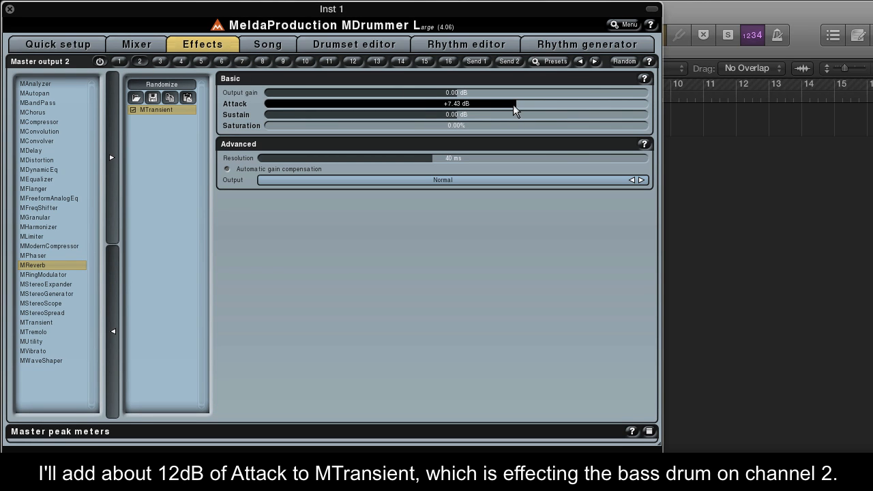
- Raise MTransient's Attack on output 2 to roughly +12 dB
drag(516, 103, 557, 109)
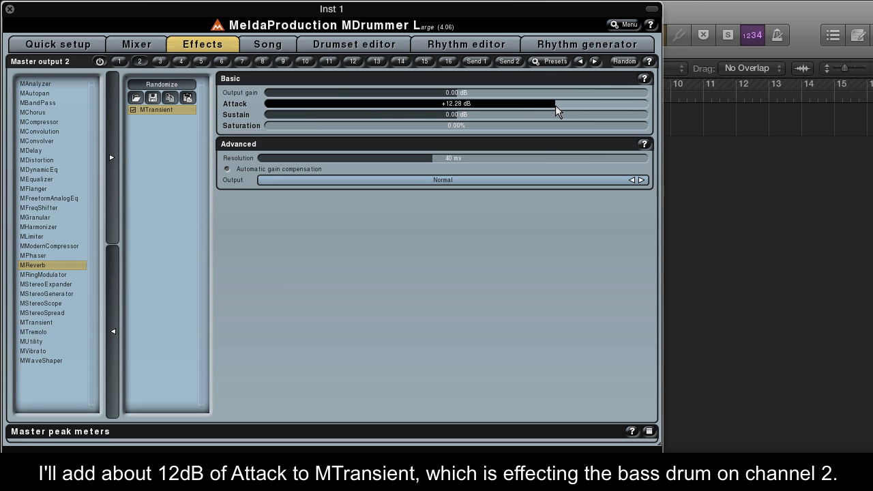
drag(560, 103, 551, 104)
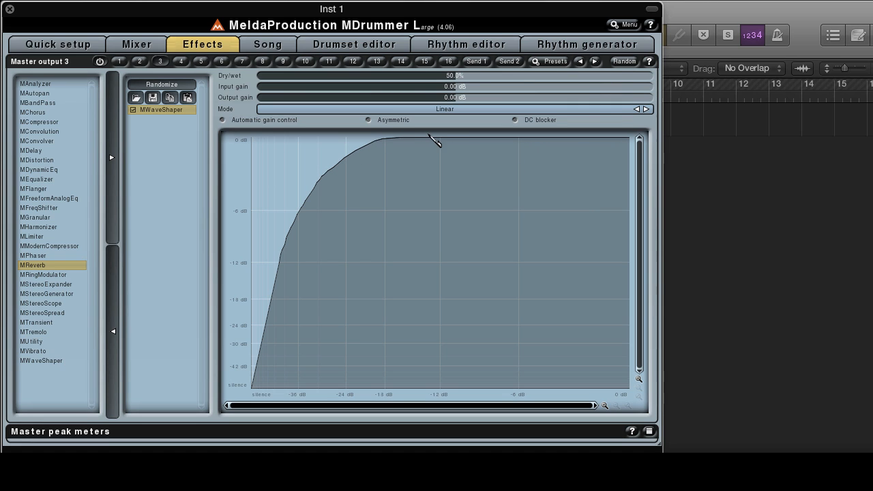
mouse_move(450, 144)
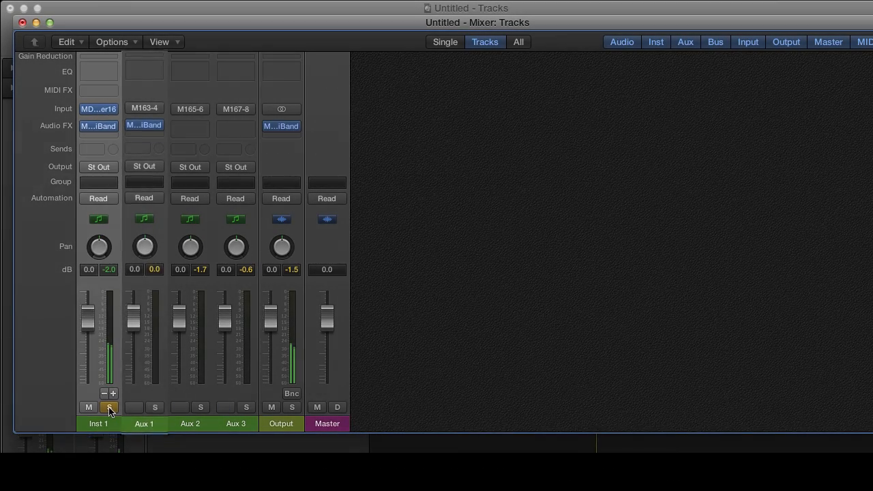
click(156, 407)
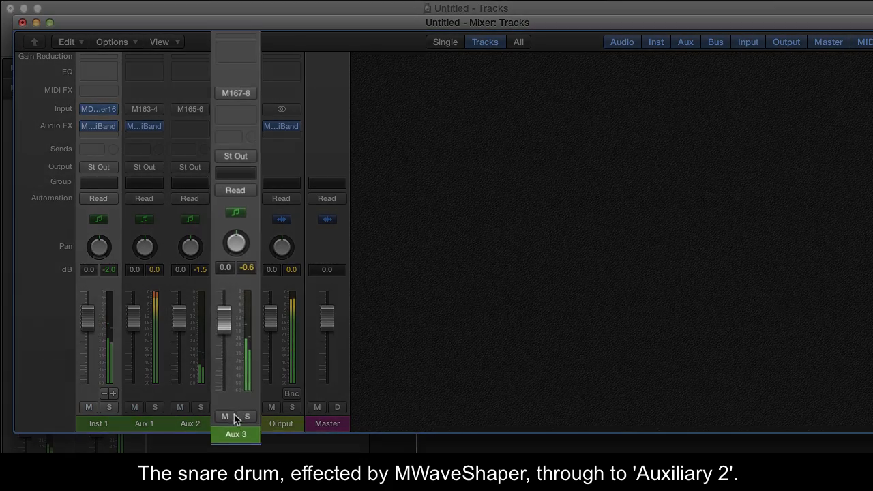
click(246, 417)
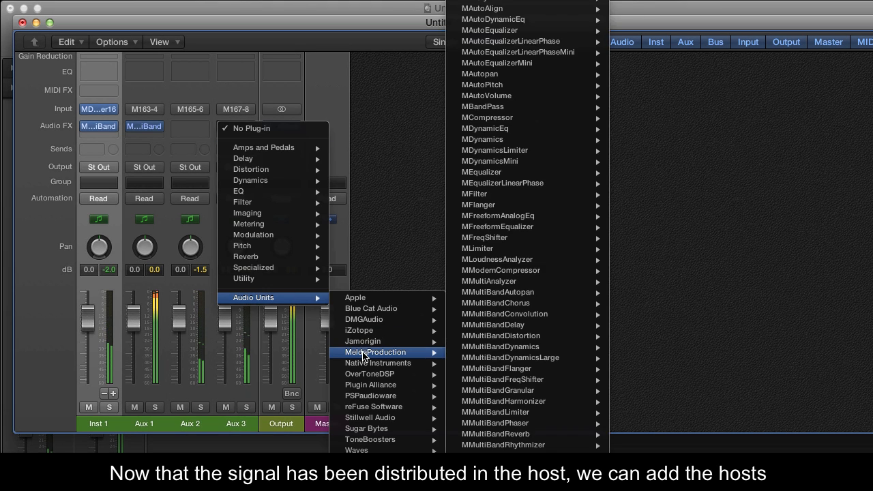
mouse_move(488, 281)
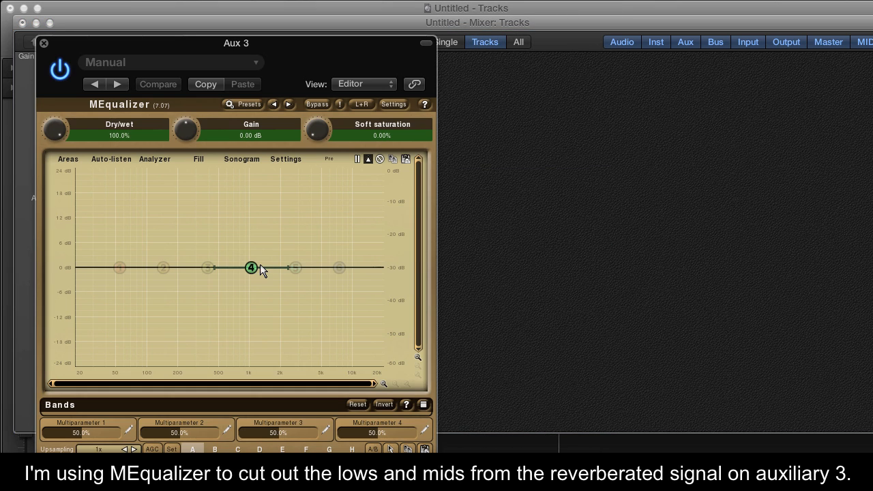
- Set MEqualizer's band on Aux 3 to a steep low cut and close the equalizer
double_click(251, 267)
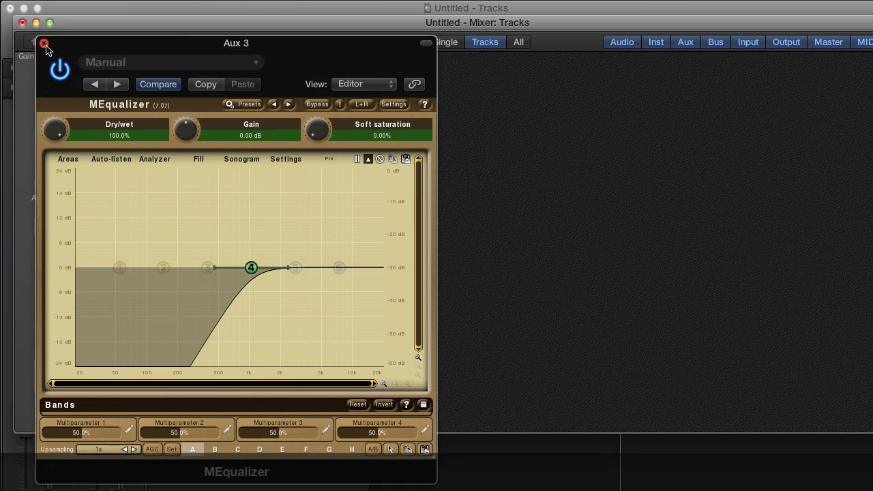
click(45, 42)
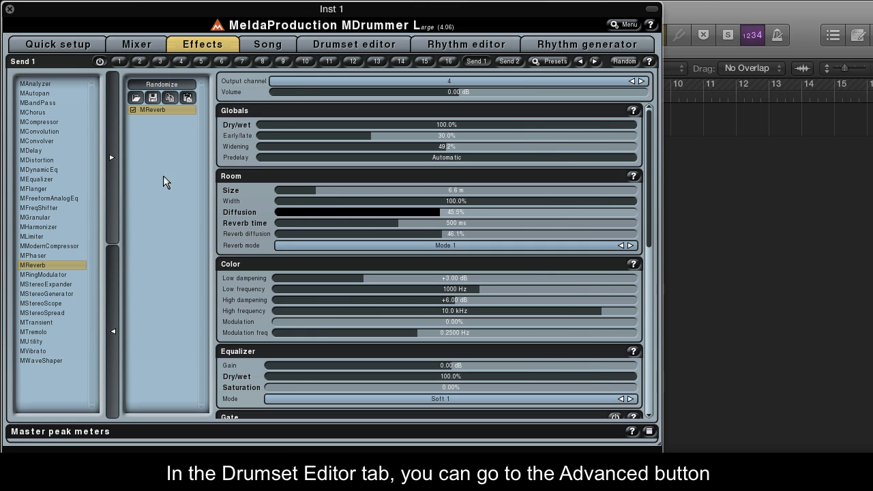
- Save the output channel mappings via the Drumset editor's Advanced options
click(354, 44)
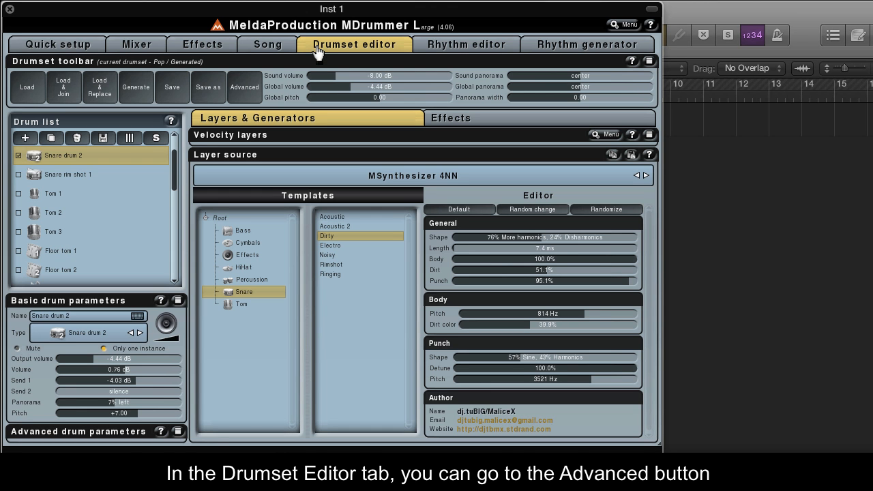
click(242, 87)
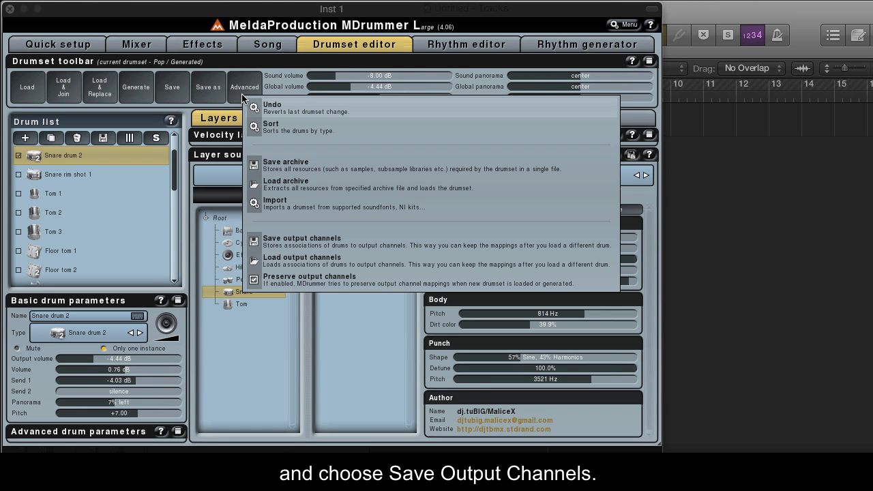
click(302, 238)
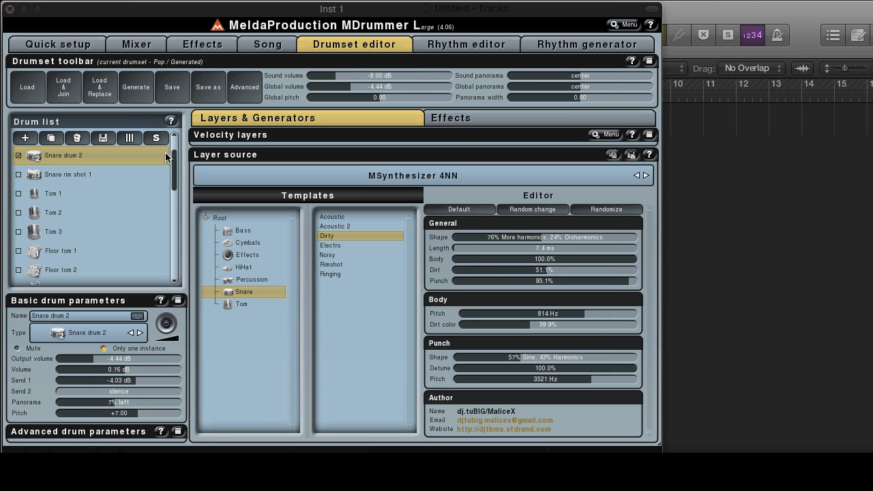
- In Quick setup, pick the HipHop category and load a HipHop drumset
click(57, 43)
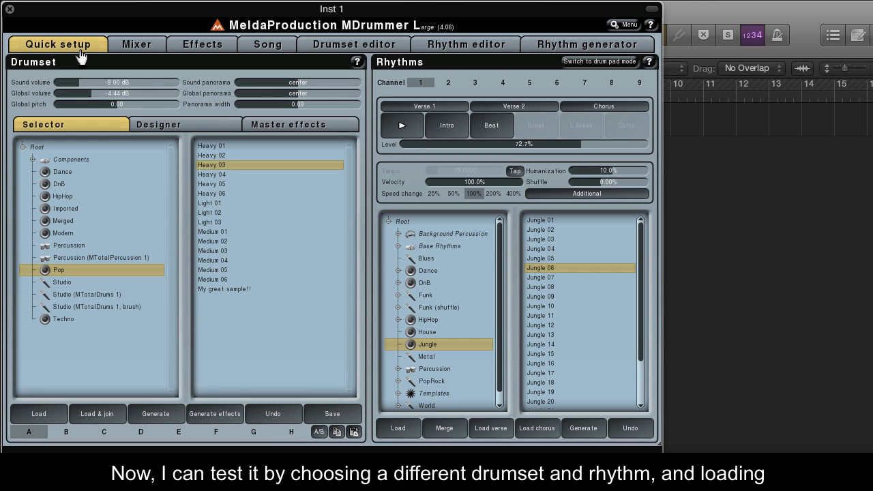
click(62, 196)
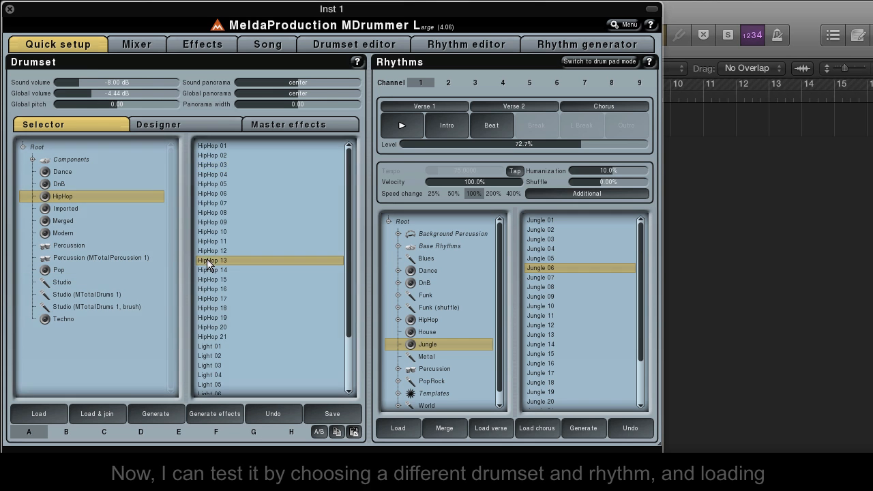
click(541, 315)
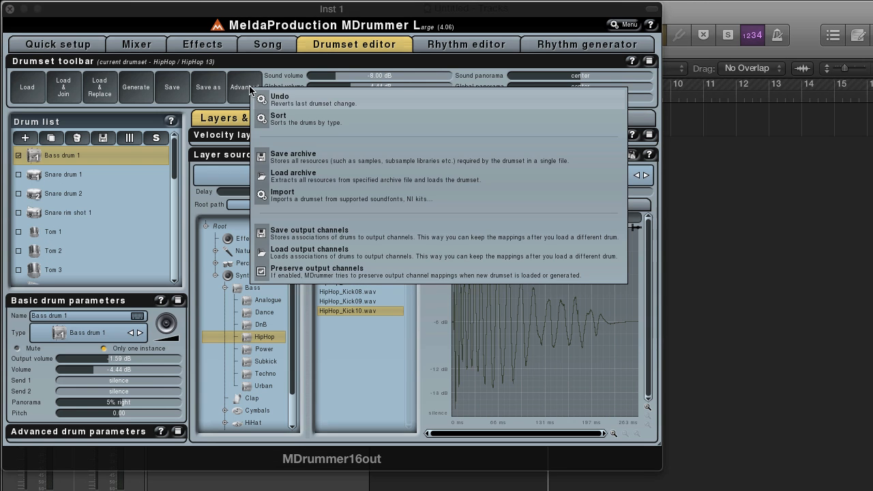
- Load the saved output channels and verify the routings in the Mixer
click(310, 252)
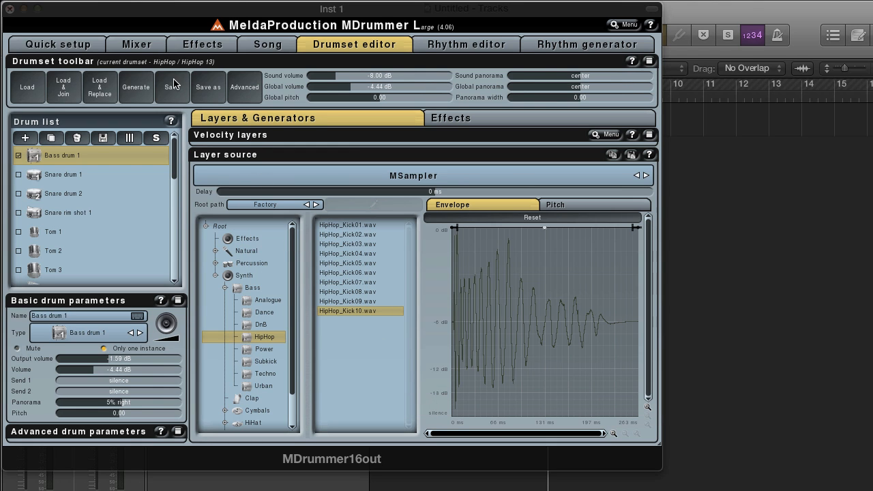
click(137, 44)
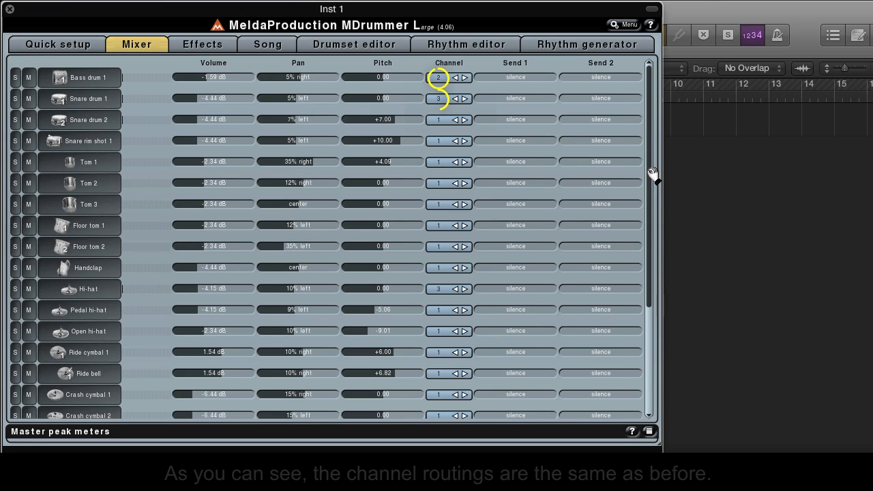